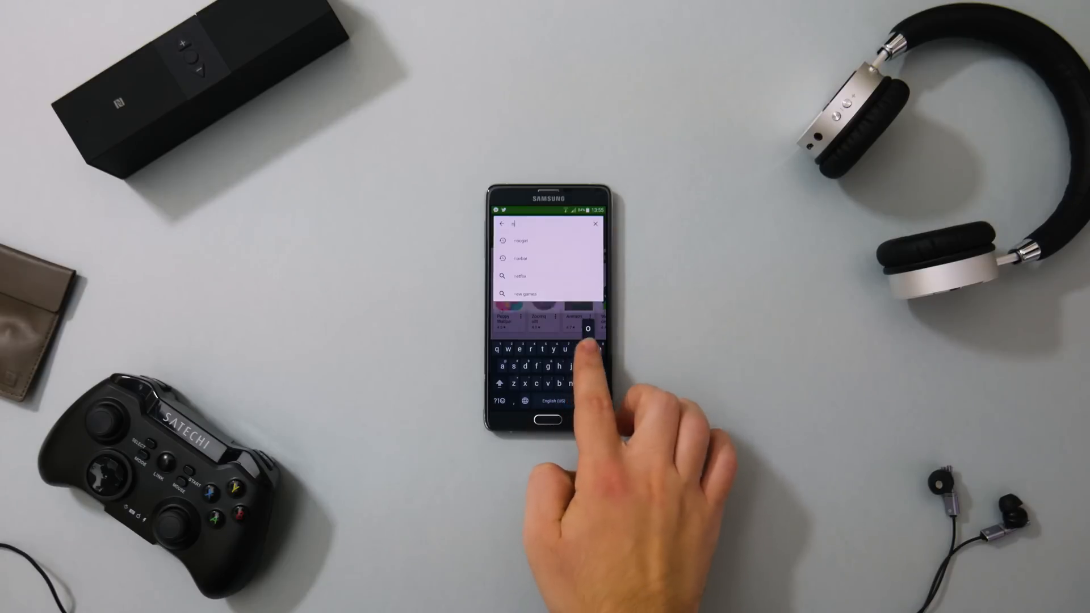
Search the Google Play Store for Nova Launcher
type("ova")
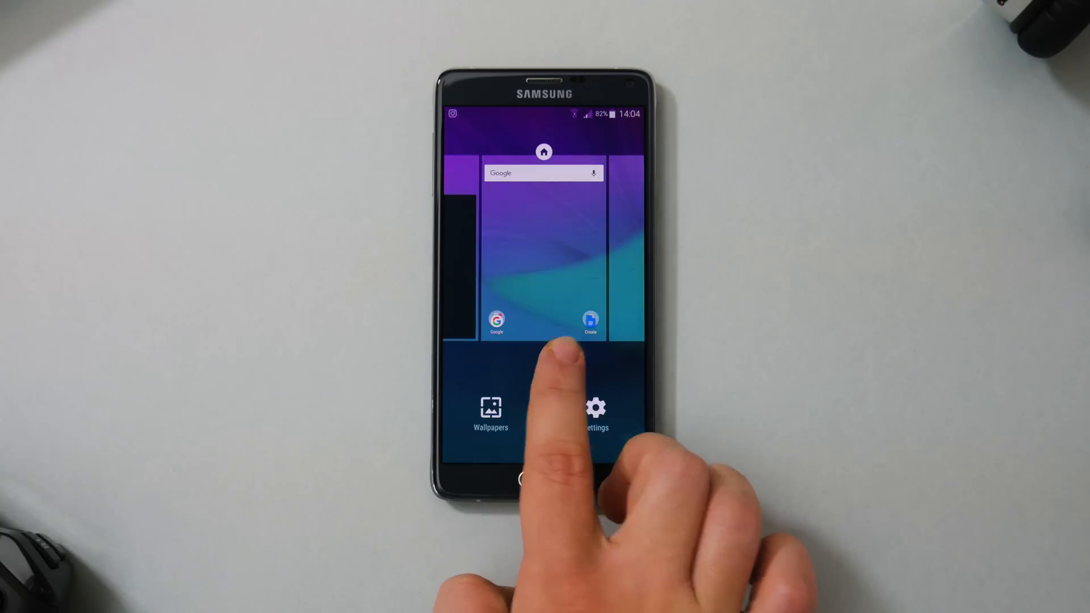
Open Nova Settings, browse App & widget drawers, then reach Gestures & inputs
left_click(594, 413)
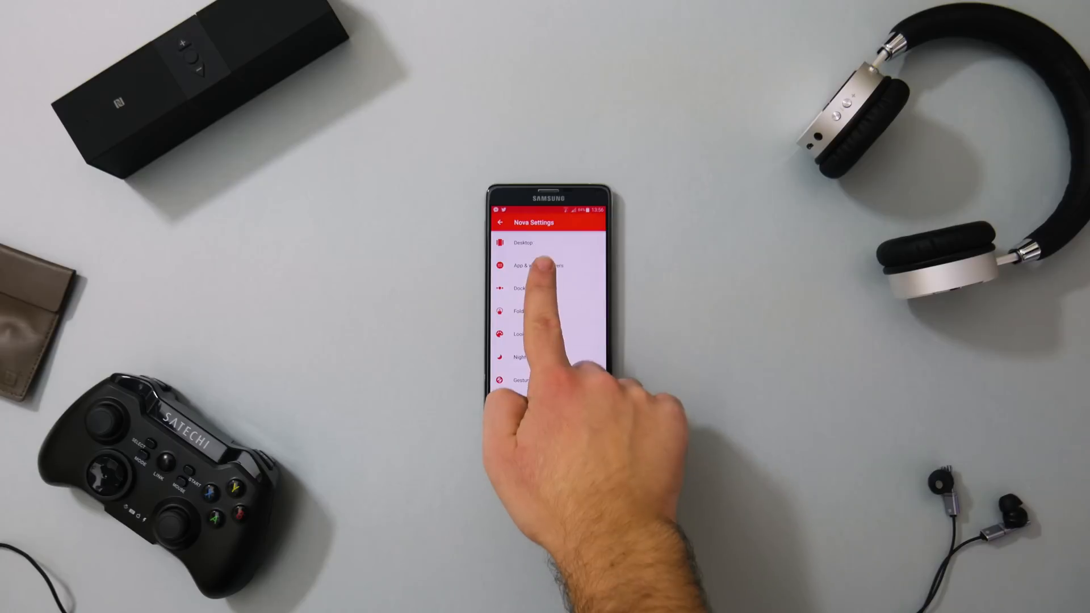
left_click(546, 266)
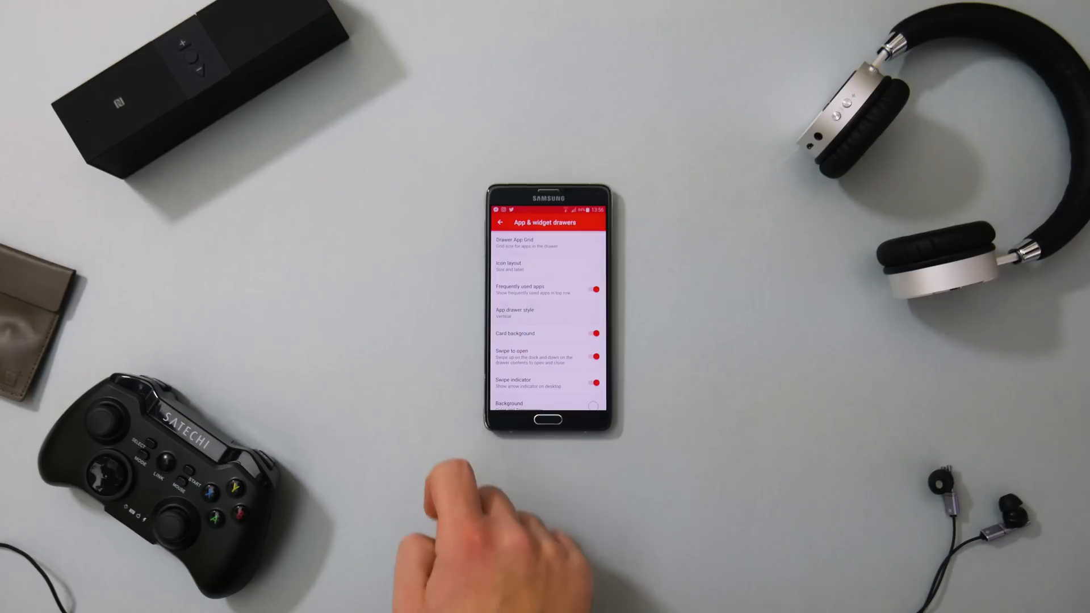
left_click(546, 312)
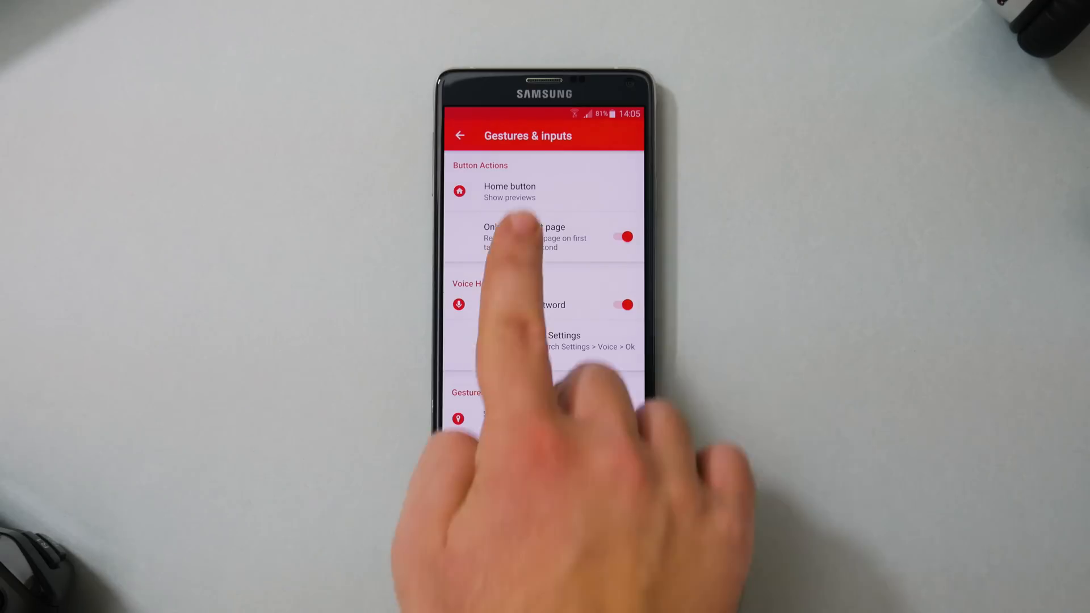
Set the home button to Google Now and swipe up to App drawer
left_click(510, 192)
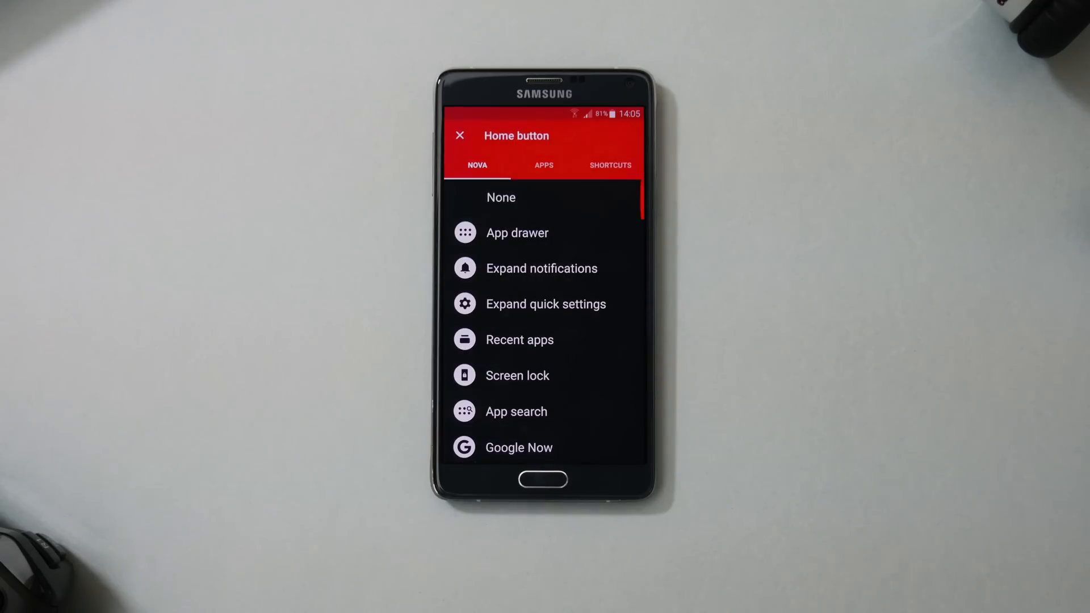
left_click(518, 446)
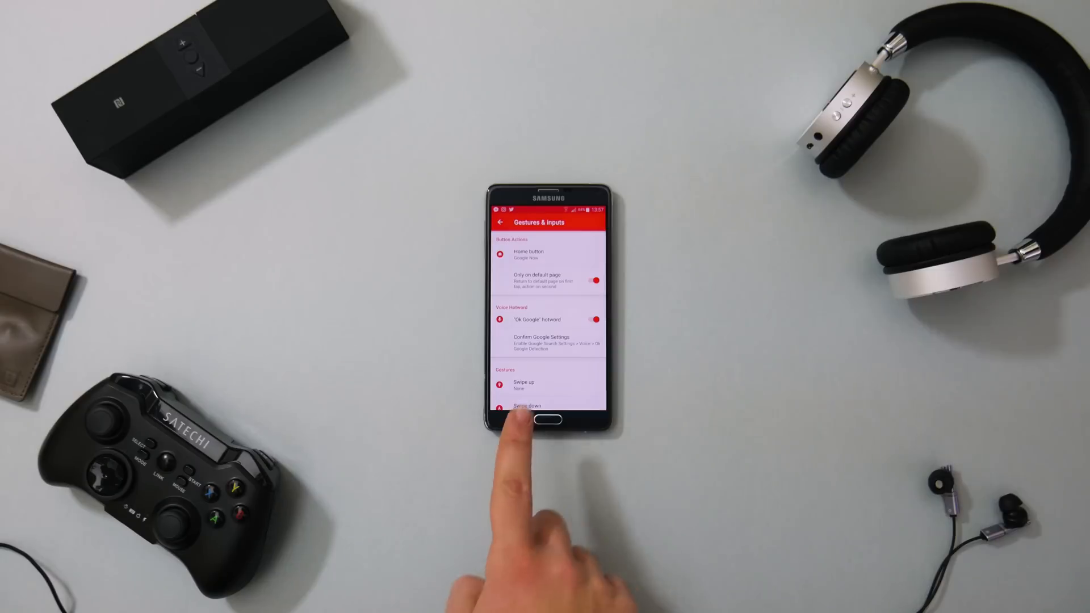
left_click(523, 385)
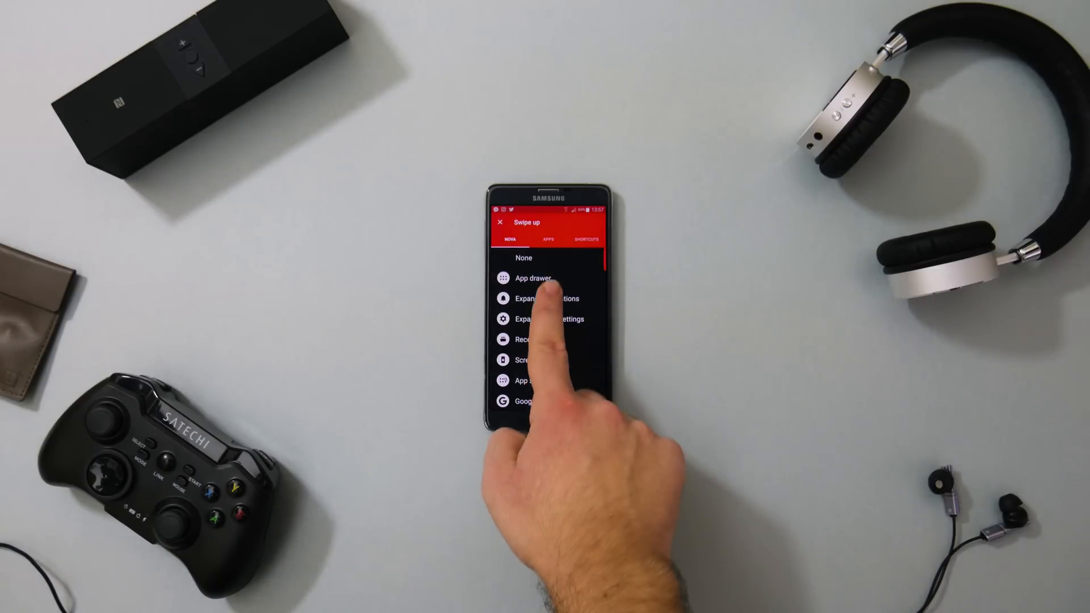
left_click(535, 278)
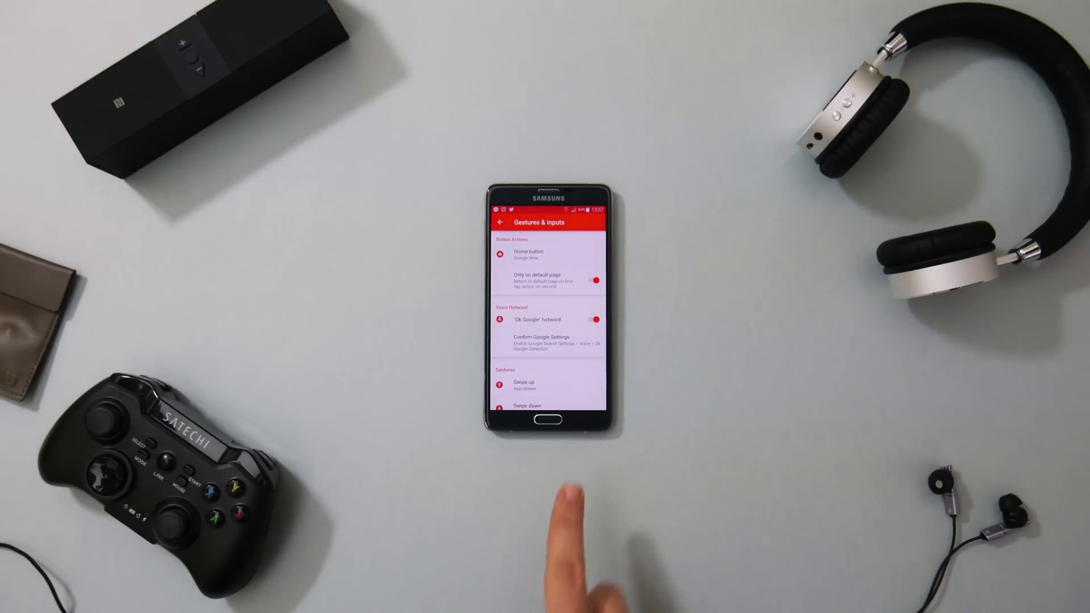
left_click(501, 222)
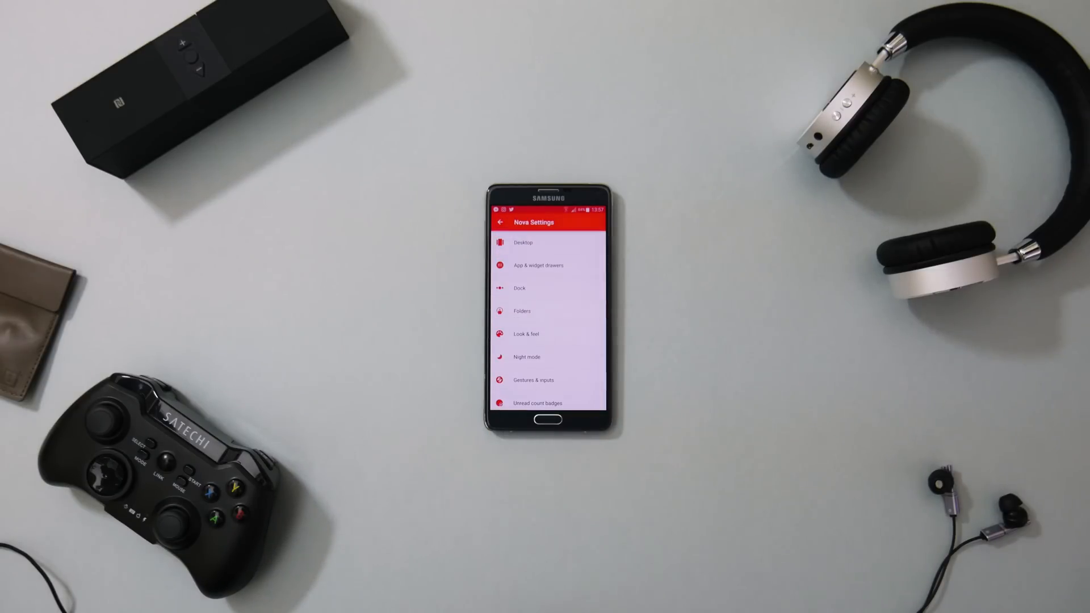
left_click(519, 288)
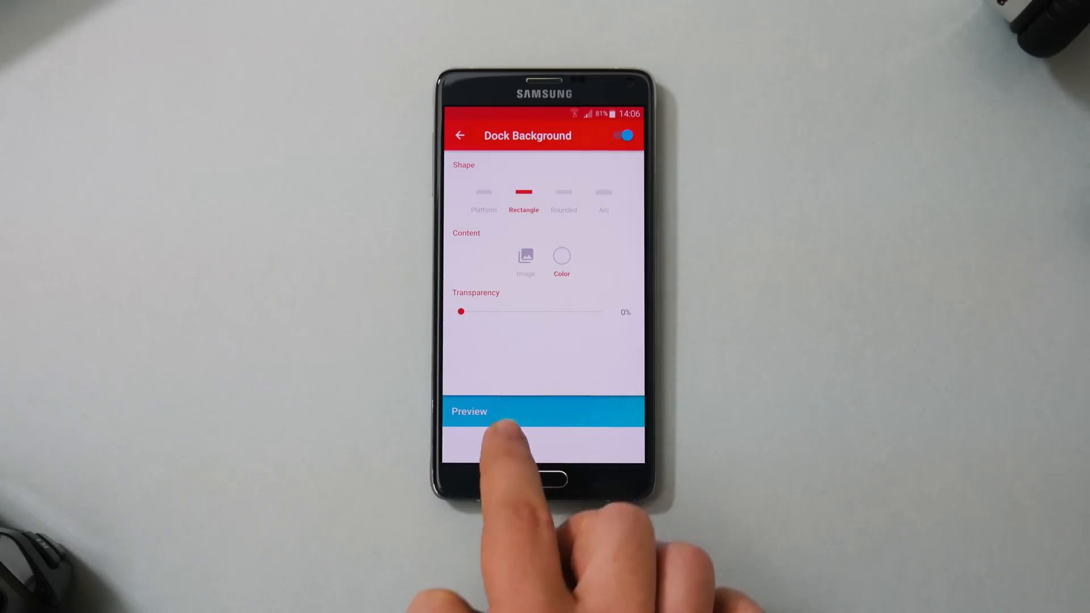
Make the dock background mostly transparent and give folders a Circle background
left_click_drag(460, 312, 591, 311)
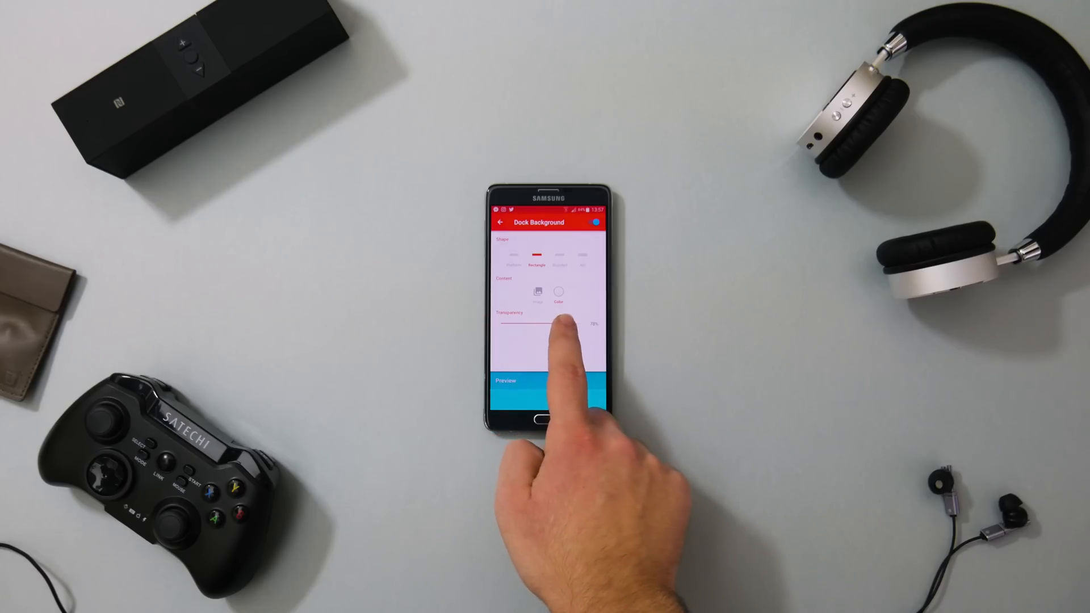
left_click_drag(542, 324, 564, 324)
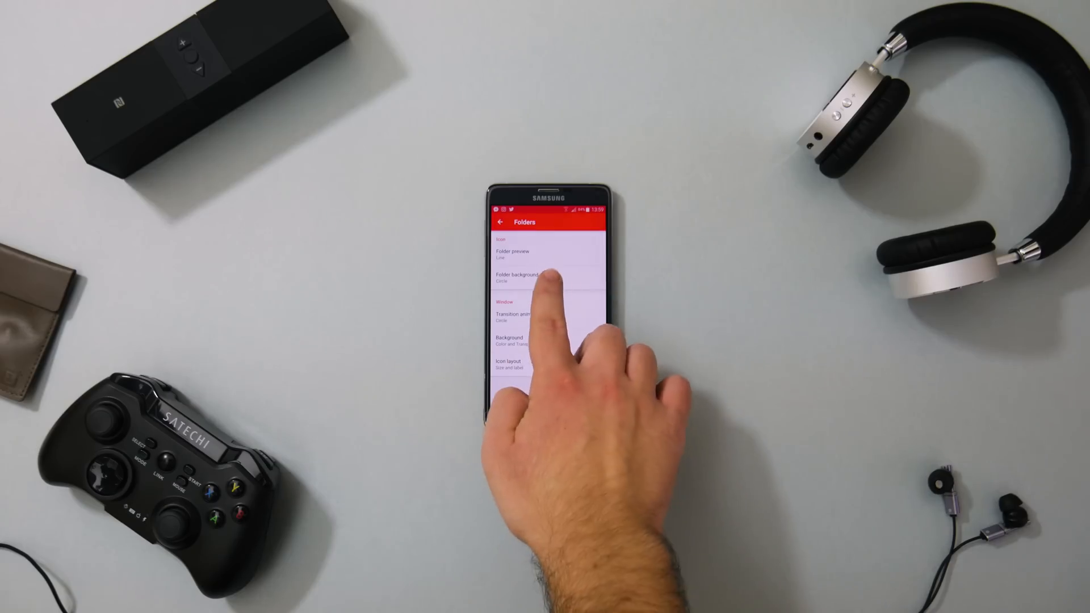
left_click(517, 277)
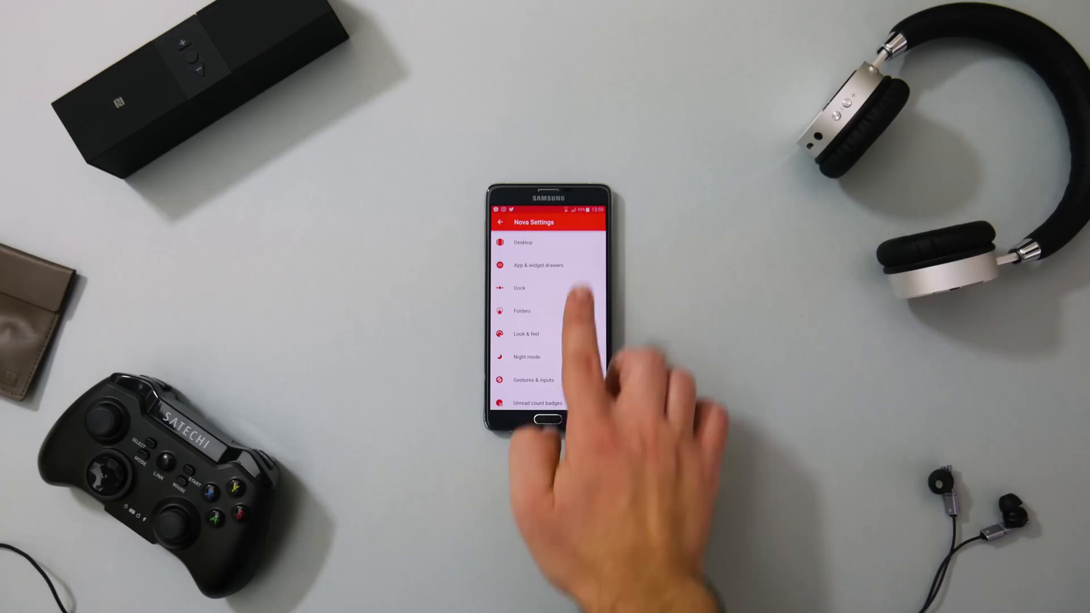
Toggle the desktop Persistent search bar and Infinite scroll settings
left_click(524, 243)
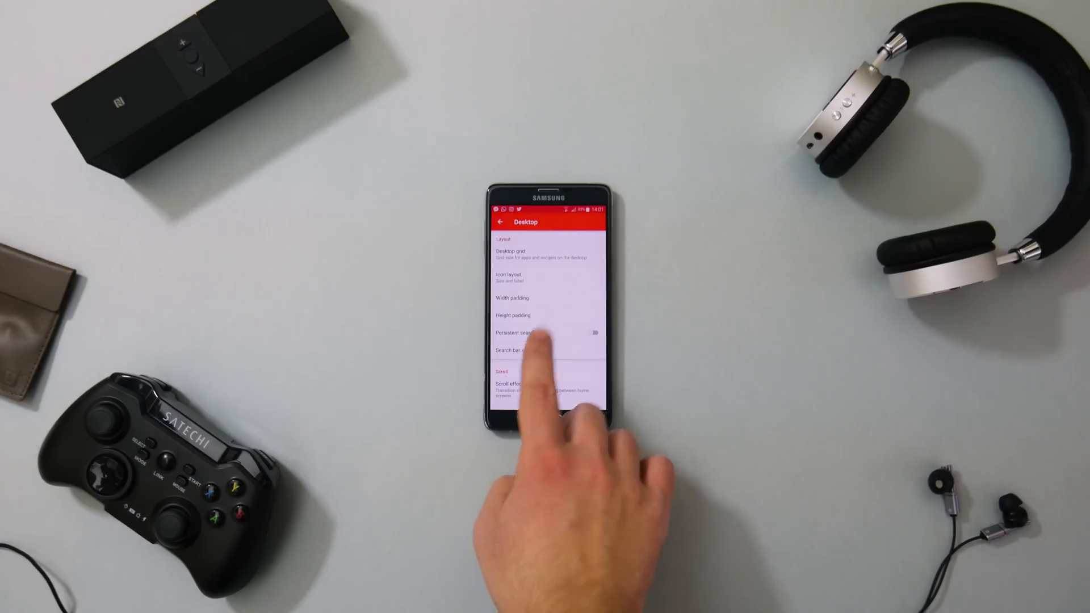
left_click(525, 350)
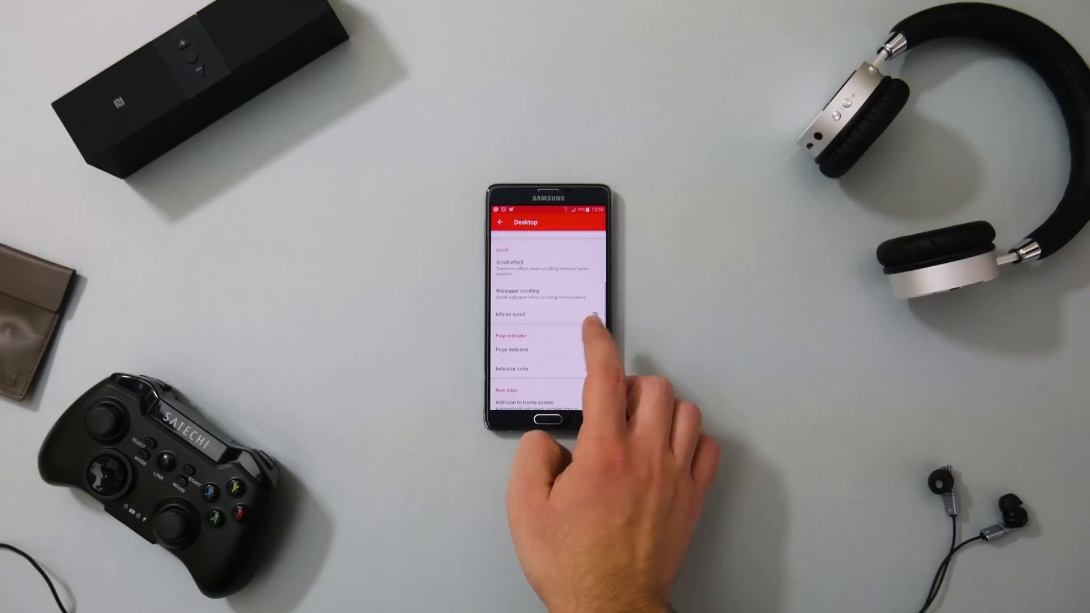
left_click(512, 350)
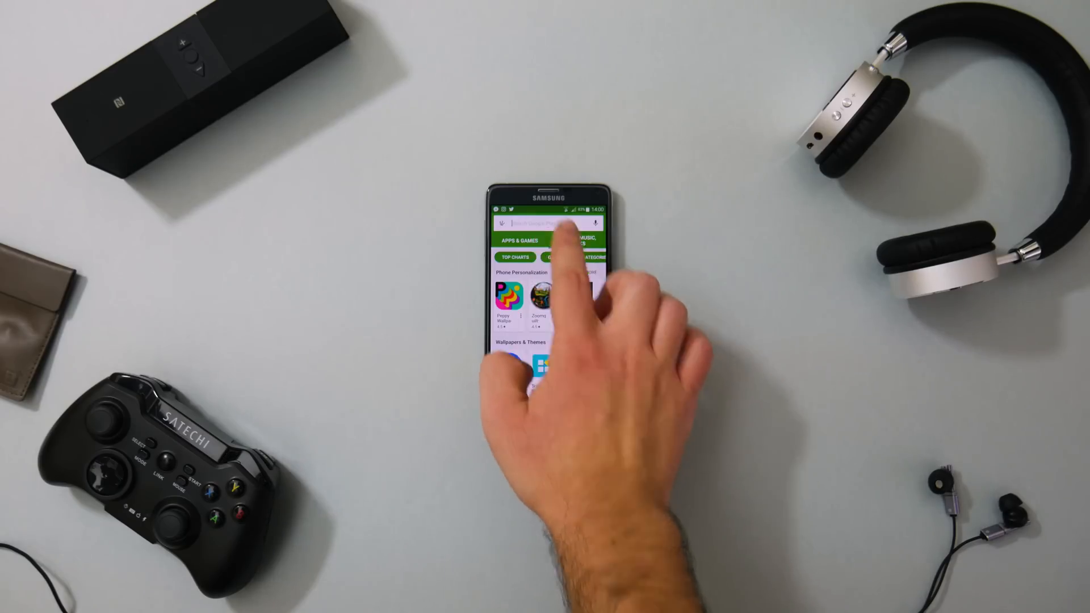
Search the Play Store for 'google' and scroll through the Google app results
left_click(545, 223)
type("google")
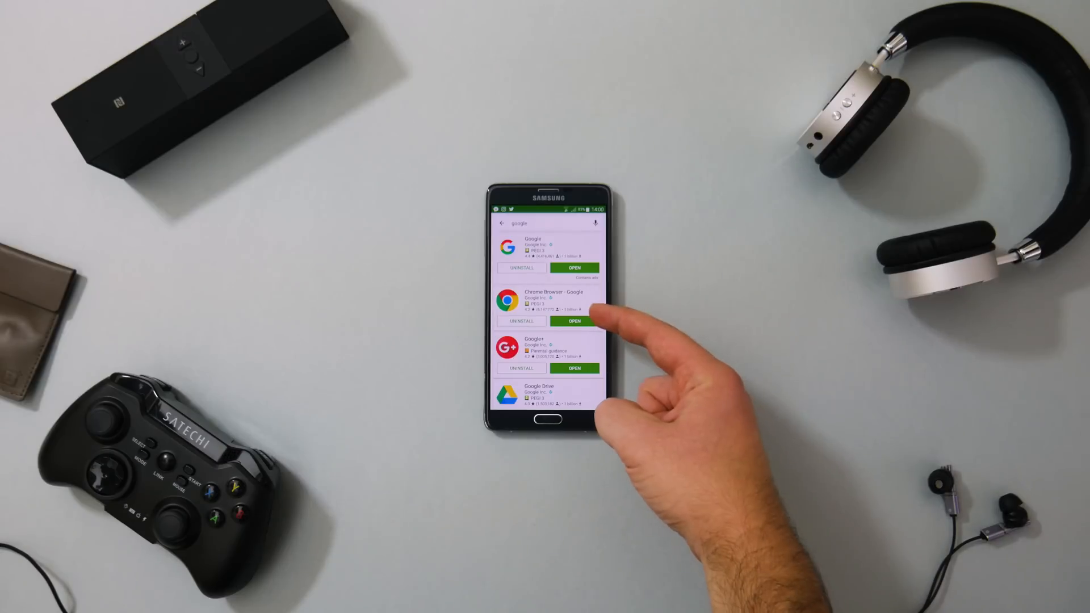
scroll("down", 3)
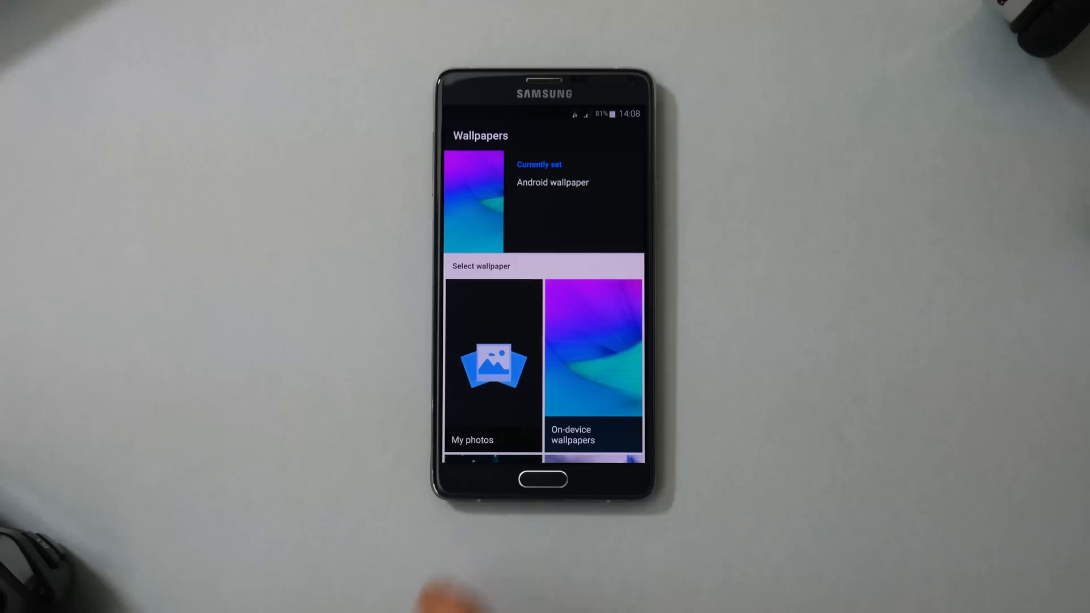
Browse the Earth wallpaper collection and preview one wallpaper full-screen
left_click(592, 355)
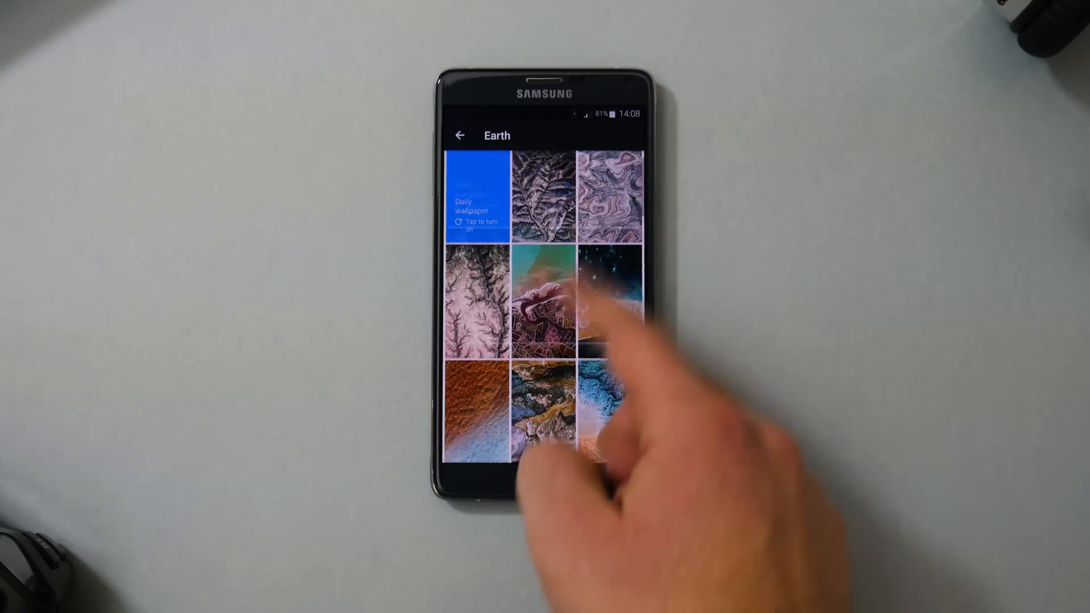
scroll("down", 3)
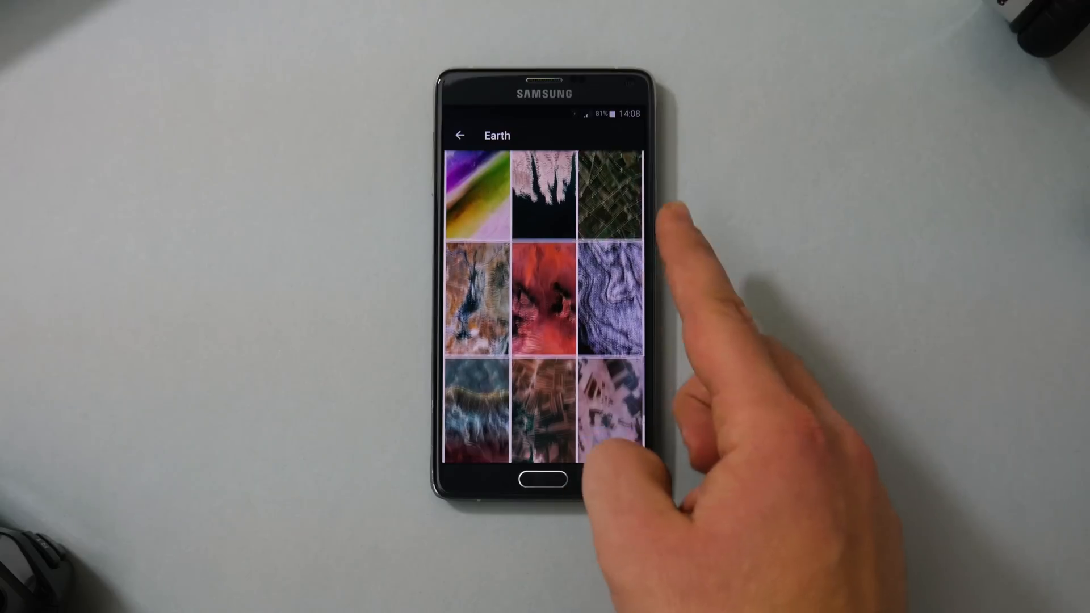
left_click(611, 409)
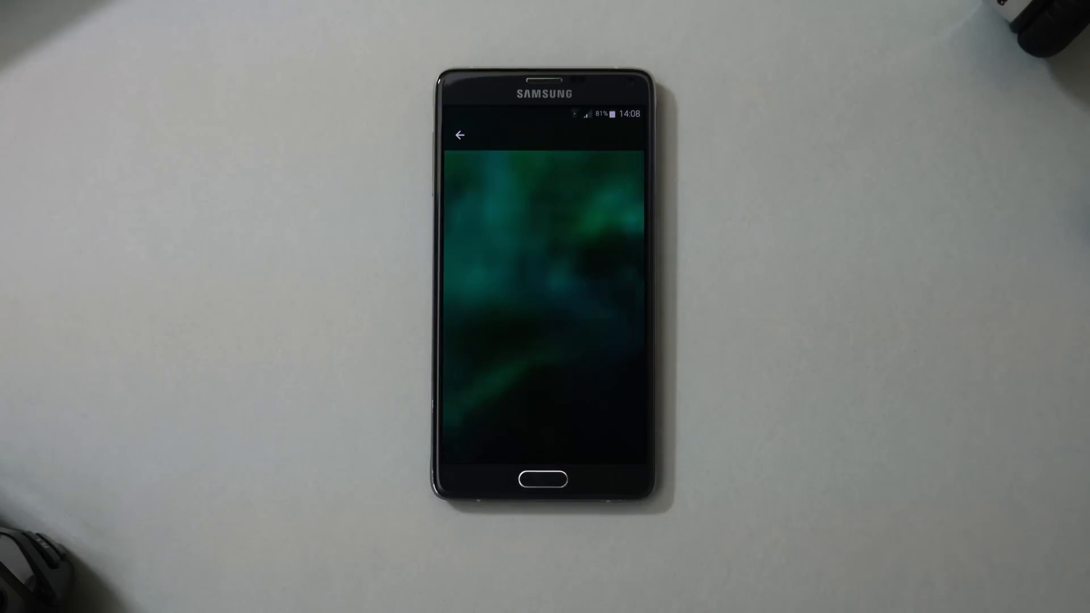